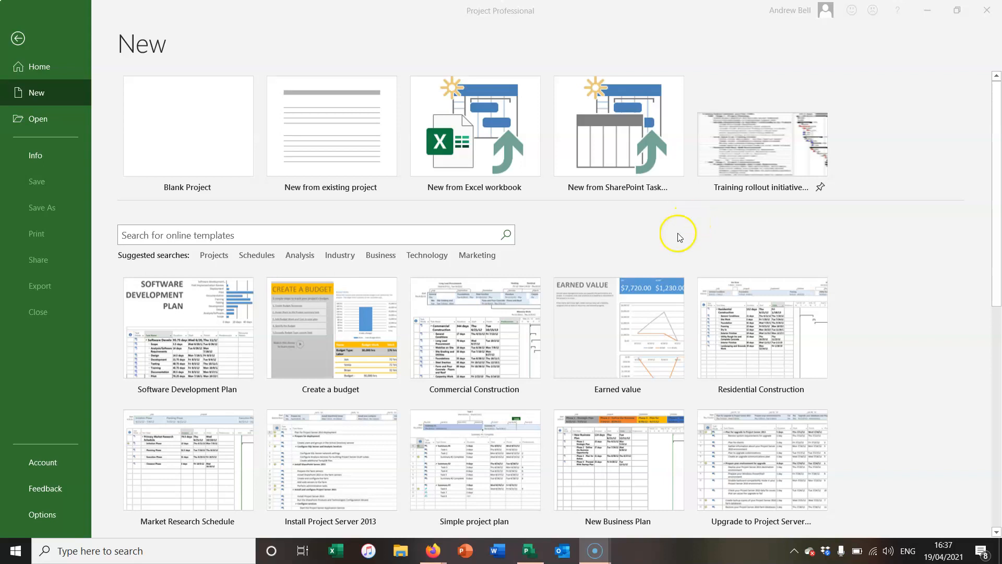
mouse_move(631, 227)
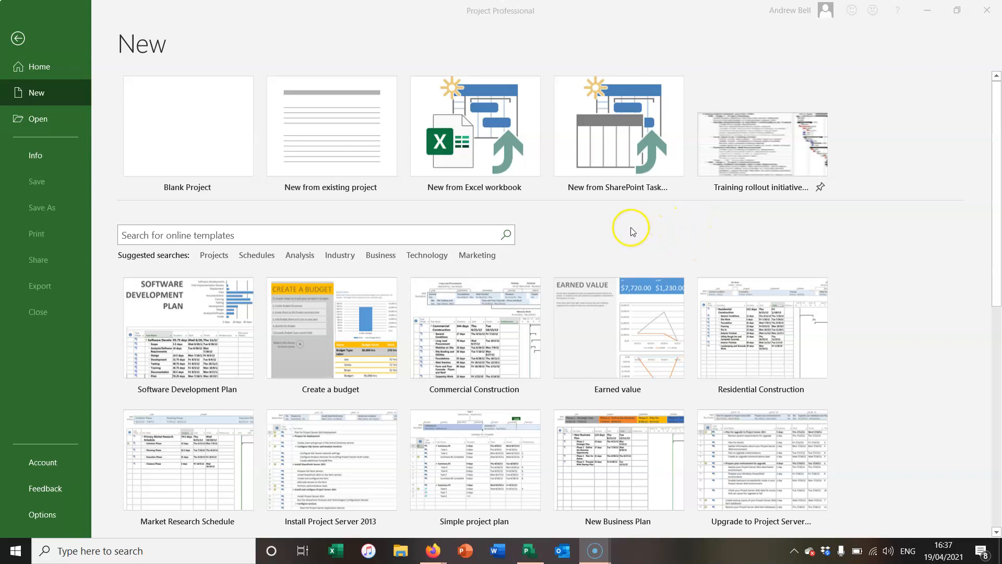
mouse_move(564, 229)
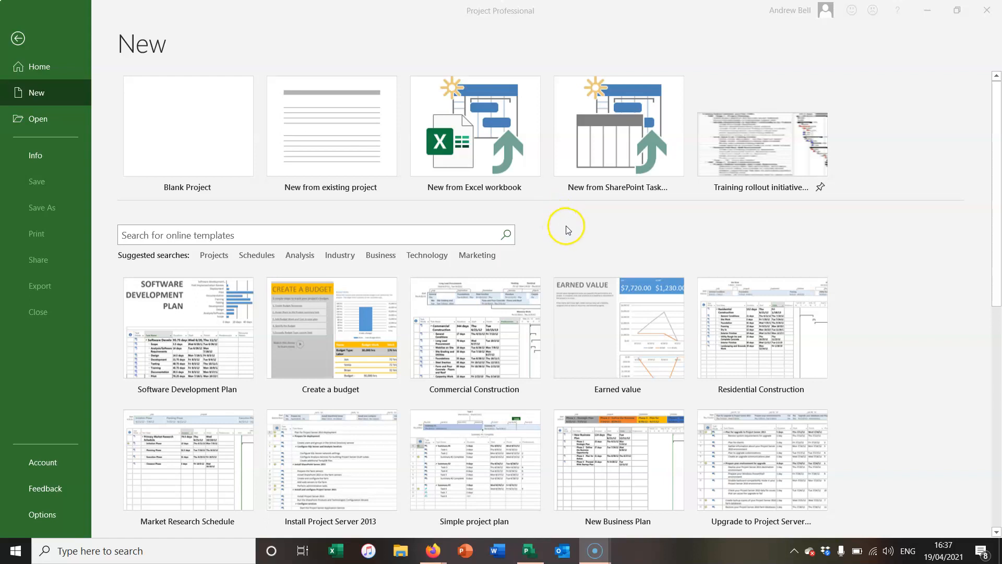
mouse_move(606, 229)
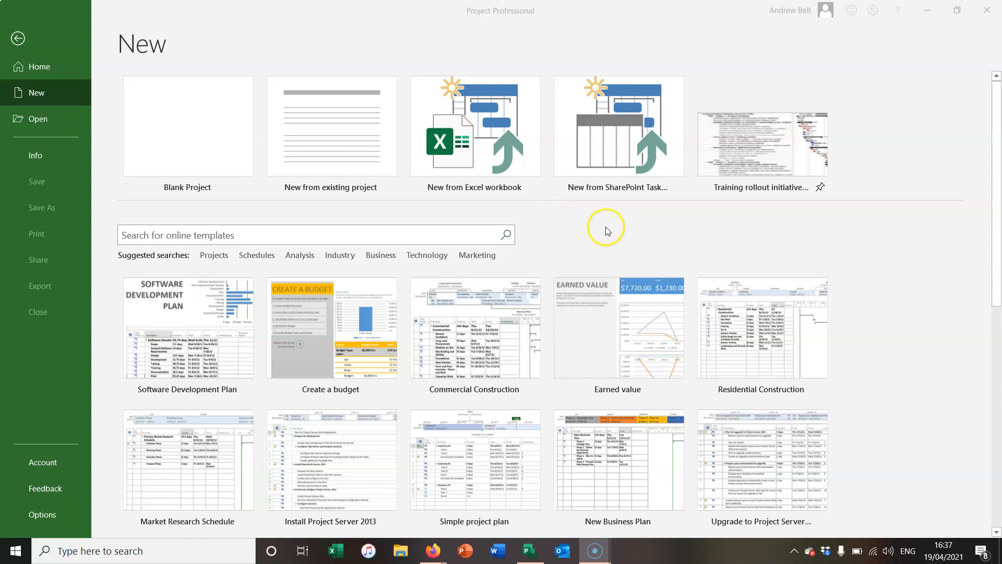
mouse_move(610, 212)
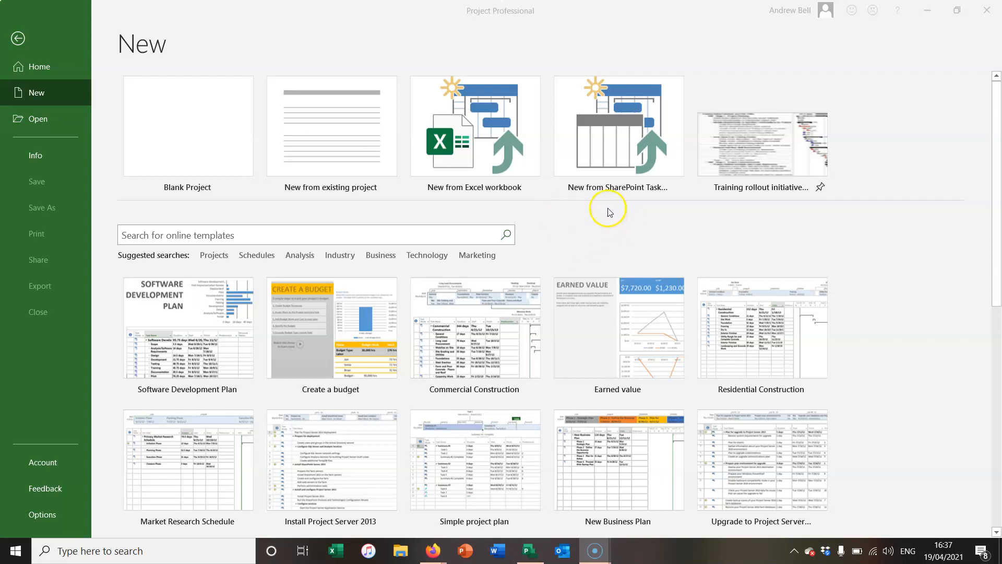
mouse_move(202, 133)
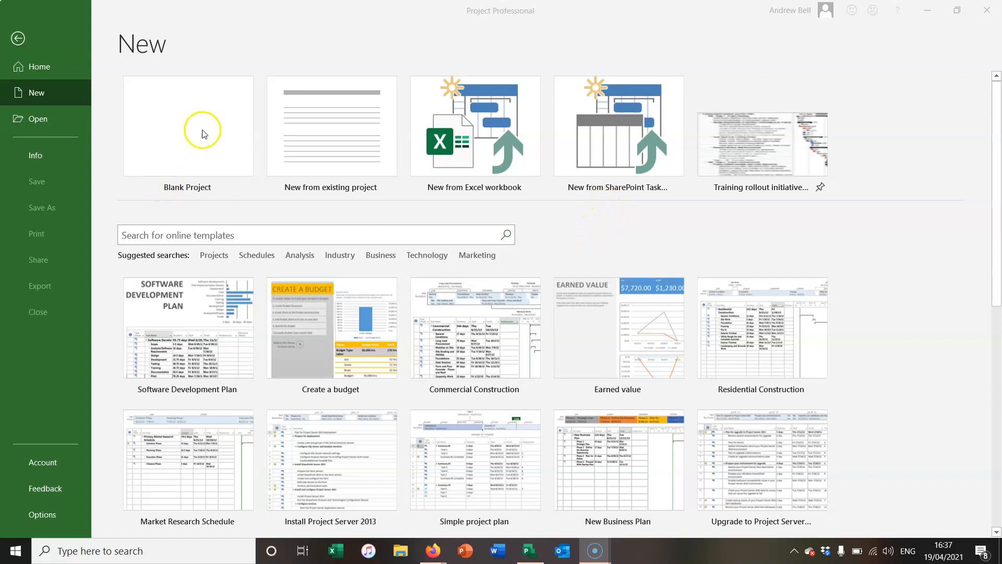
Start a blank project with new tasks set to Auto Scheduled
click(187, 127)
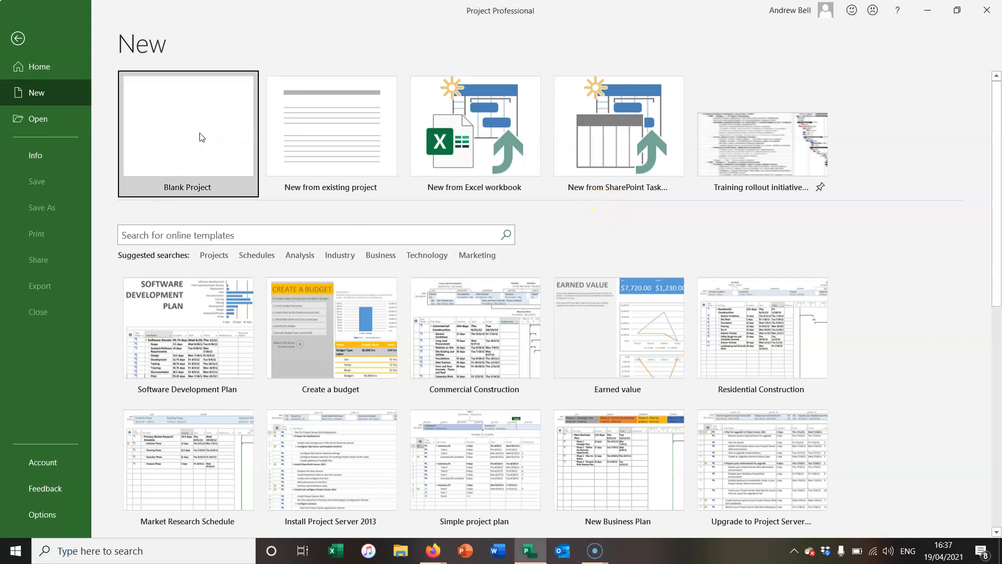
click(198, 147)
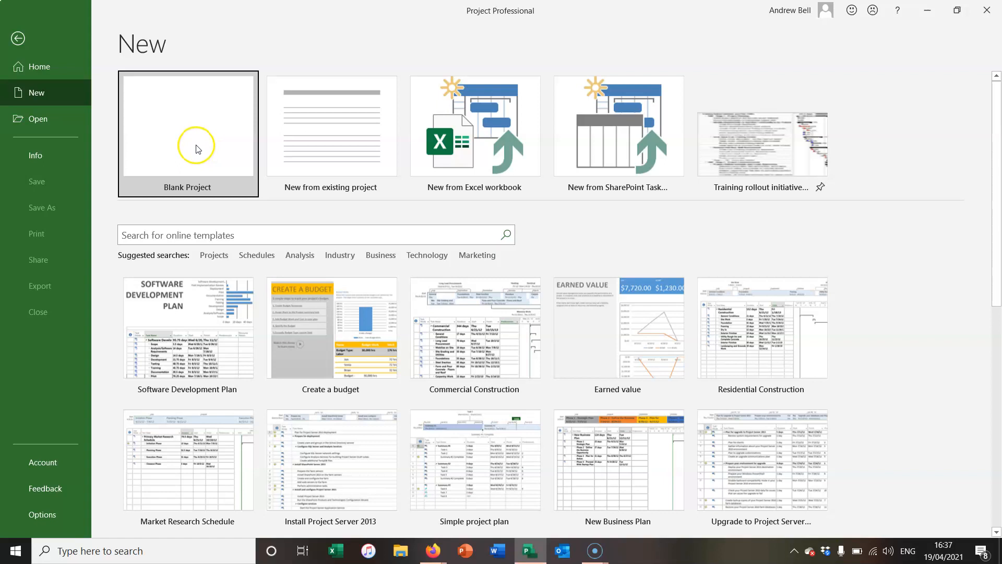
click(187, 133)
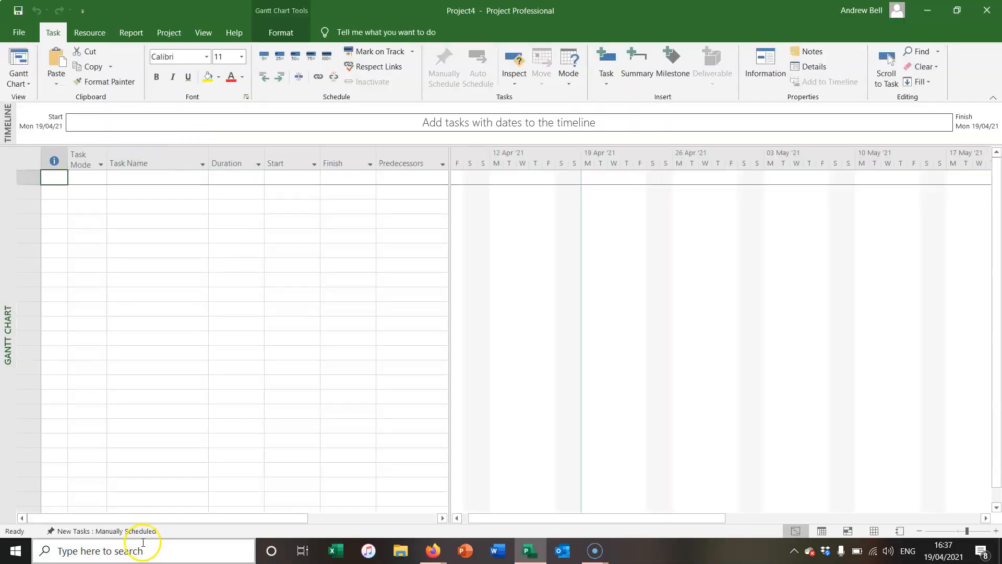
click(102, 530)
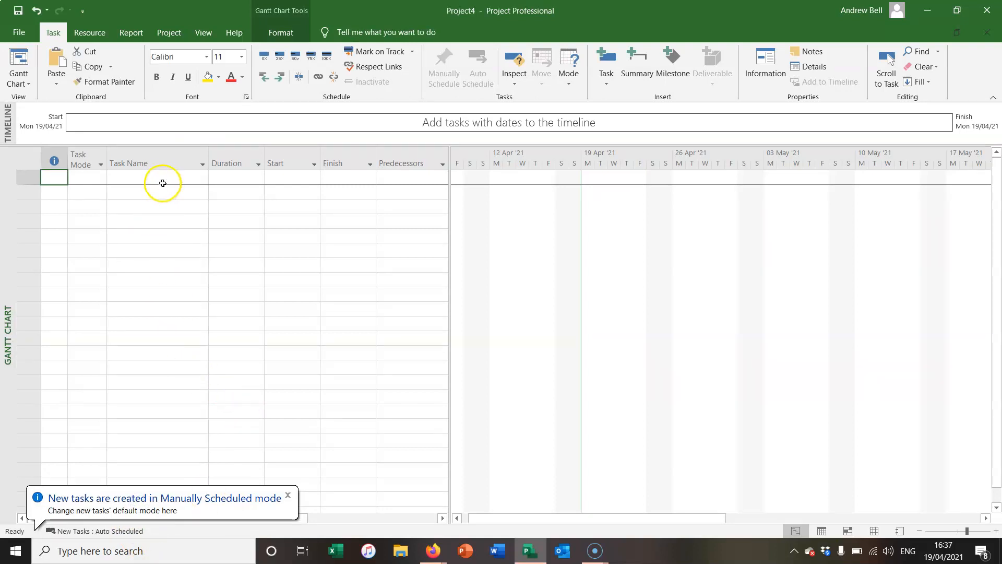
Enter Task A and Task B as the two tasks
text(Tas)
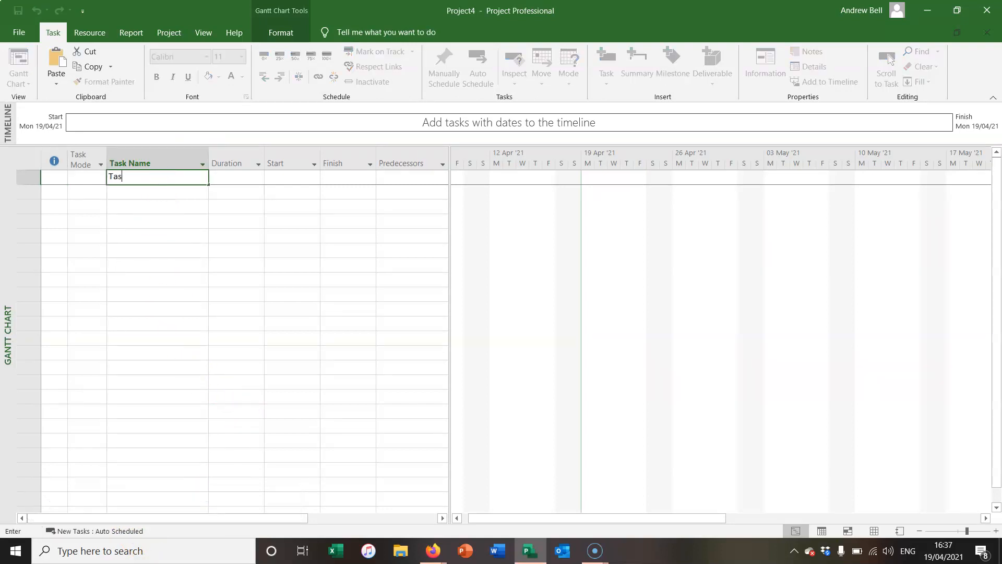
key(Return)
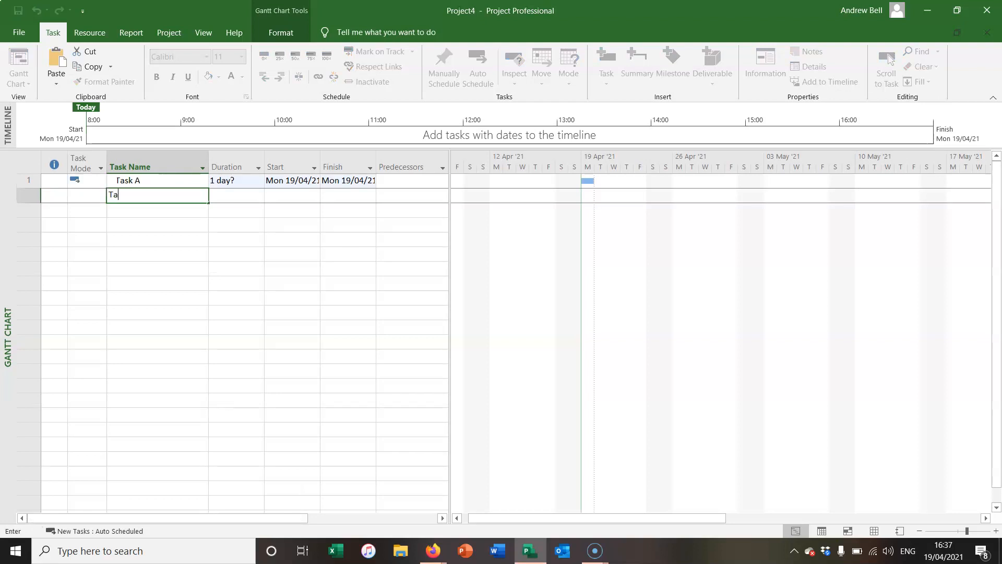
text(sk b)
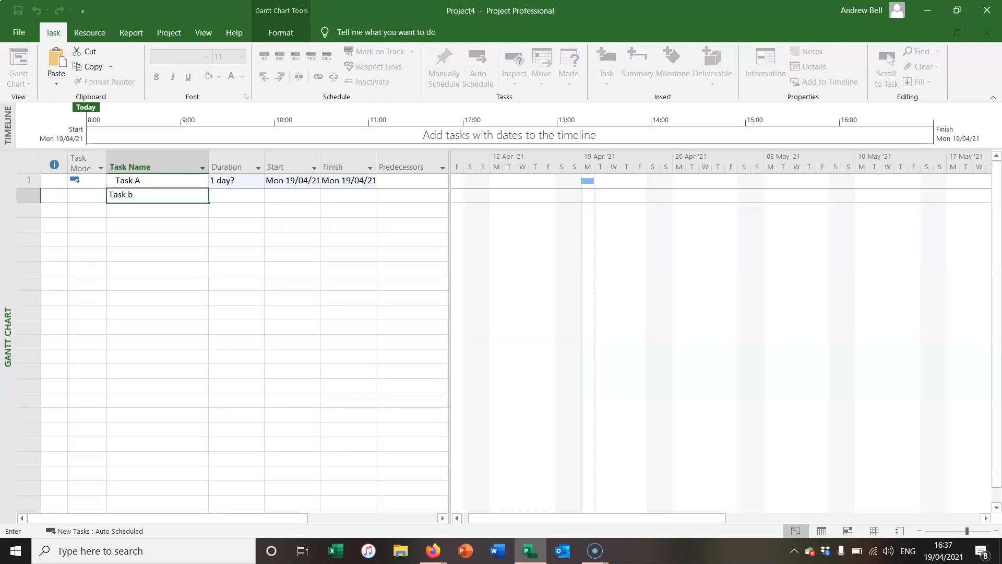
key(enter)
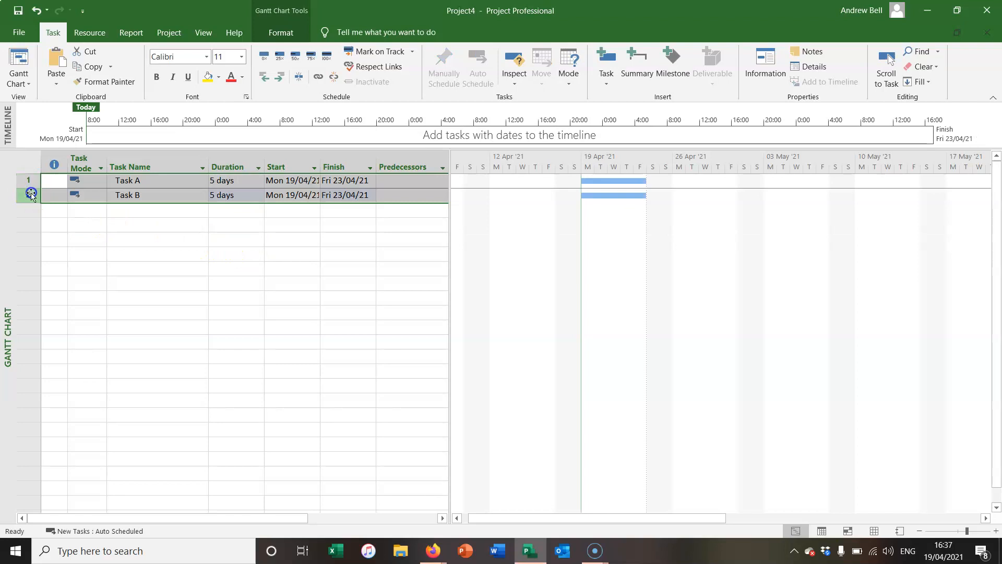
Link Task B to Task A with a start-to-start dependency and no lag
click(148, 181)
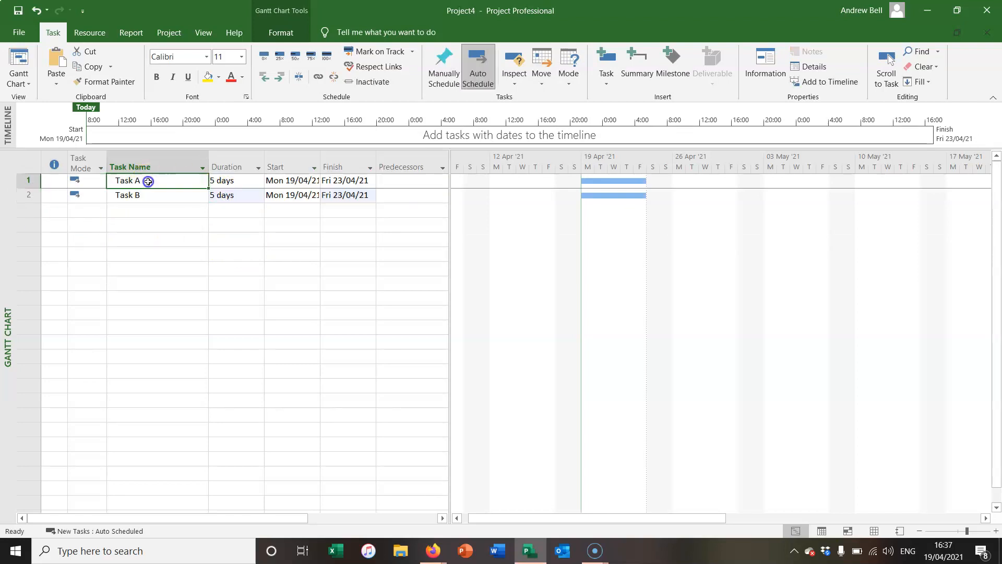
click(157, 195)
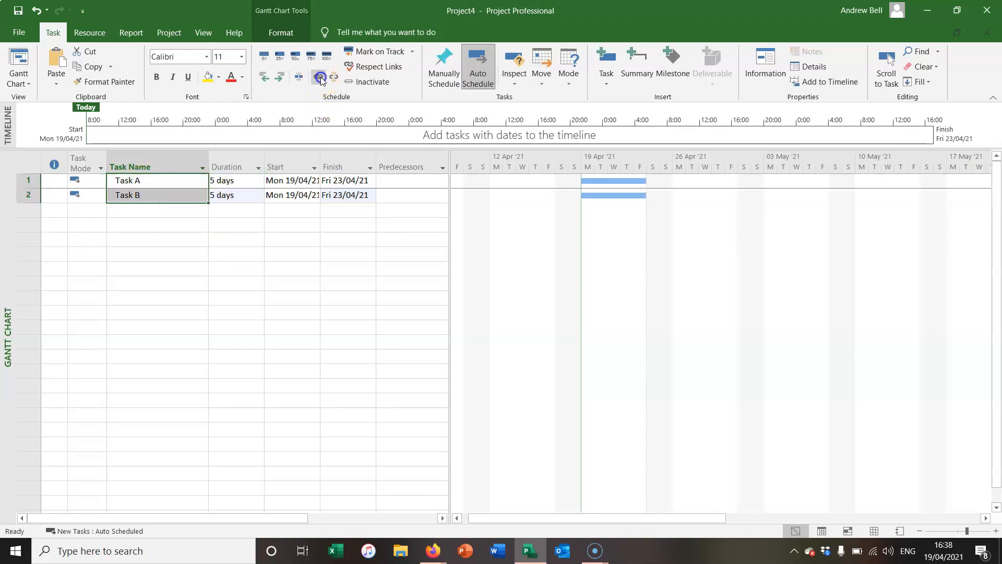
click(317, 76)
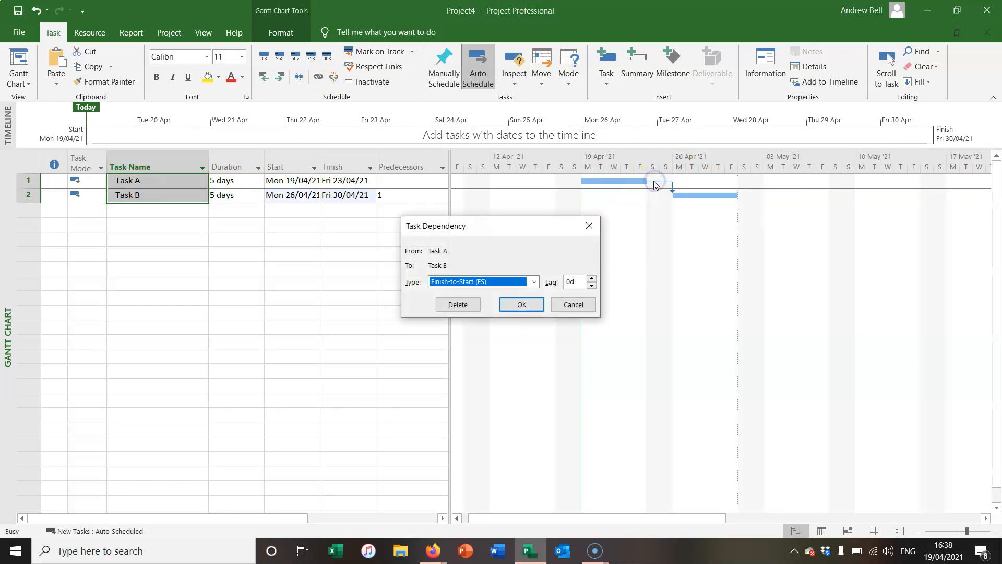
click(532, 281)
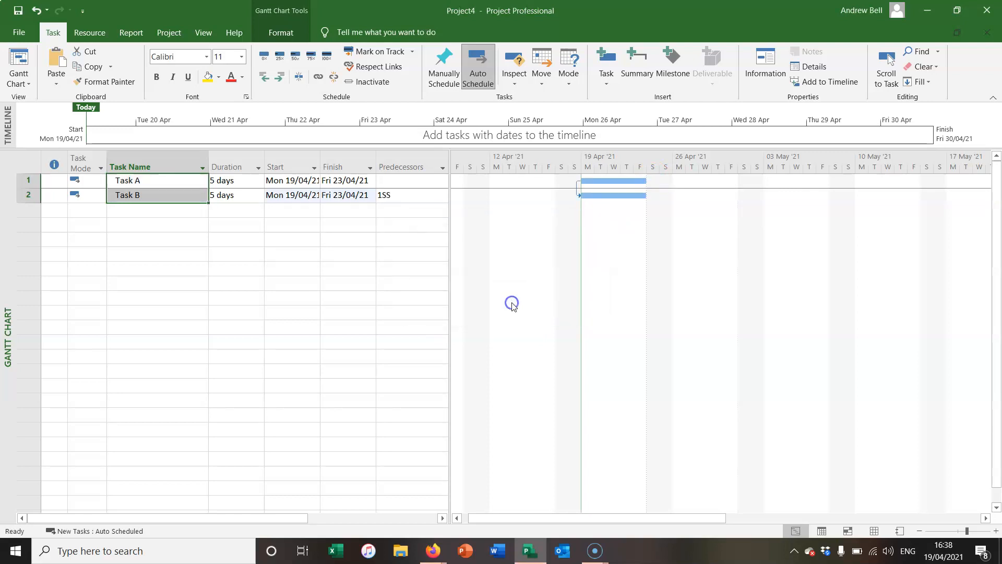
click(28, 195)
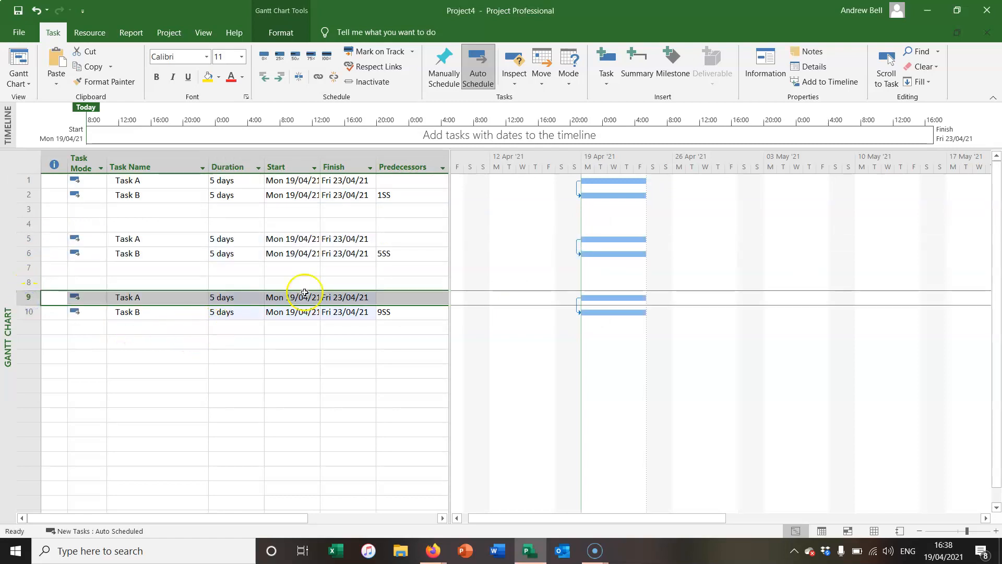
mouse_move(576, 193)
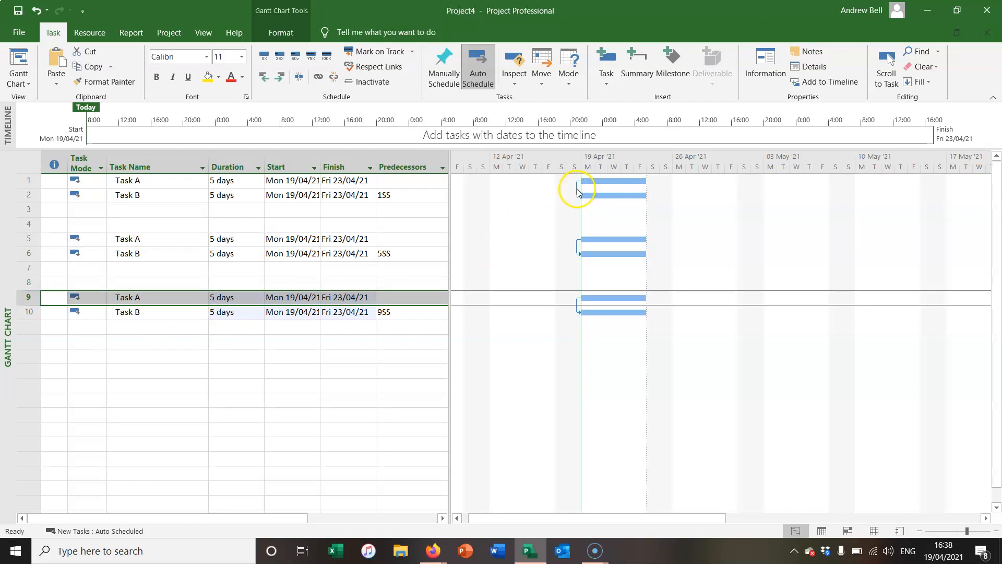
mouse_move(578, 187)
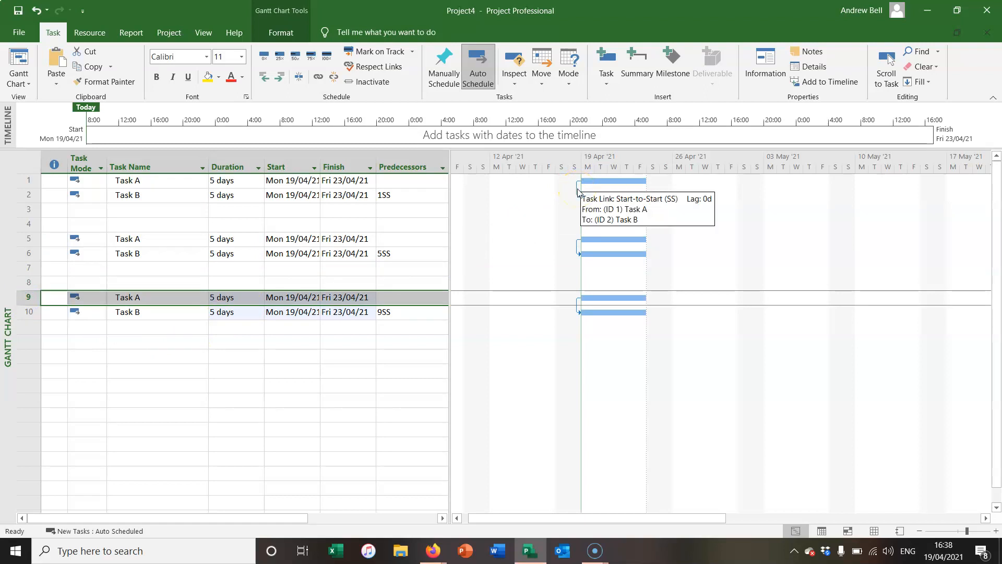
mouse_move(578, 250)
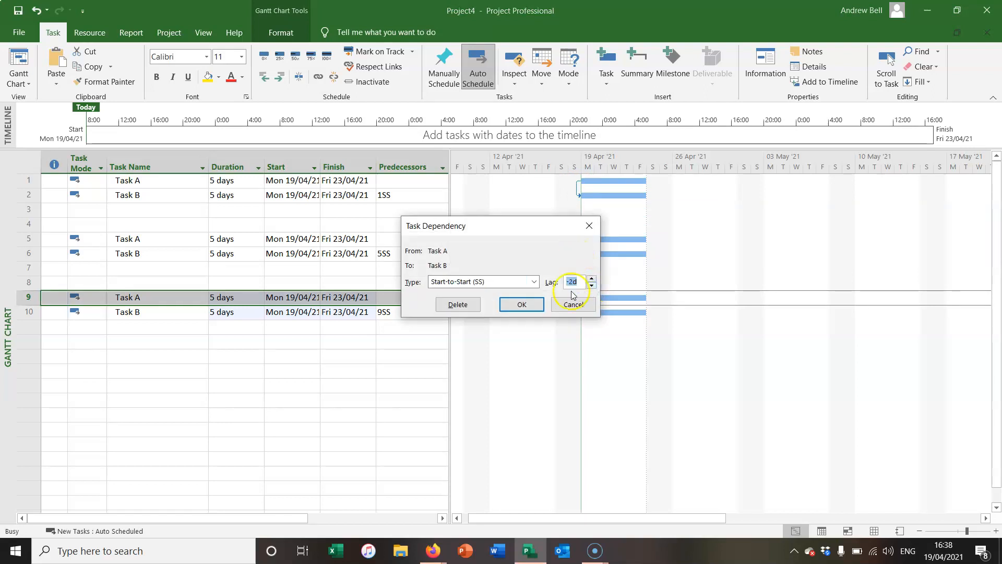
Confirm the -2 day lag and let the second Task B start Thu 15/04/21, before the project start
click(520, 304)
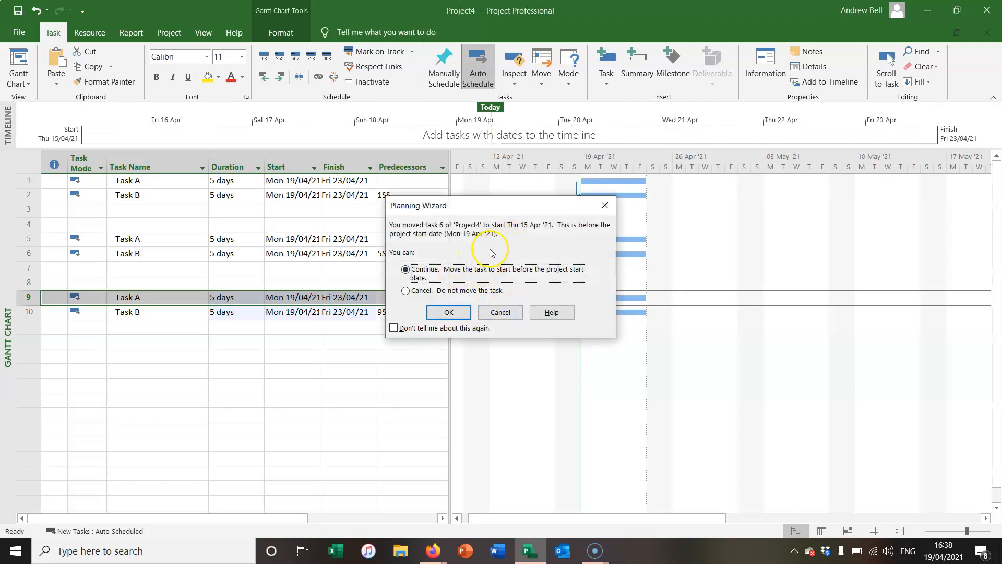
mouse_move(495, 252)
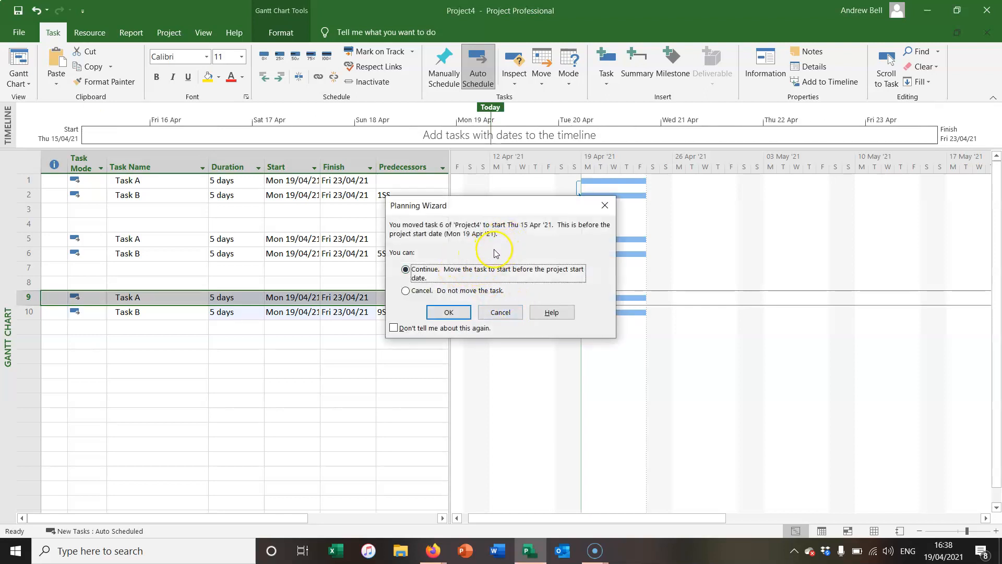
mouse_move(542, 243)
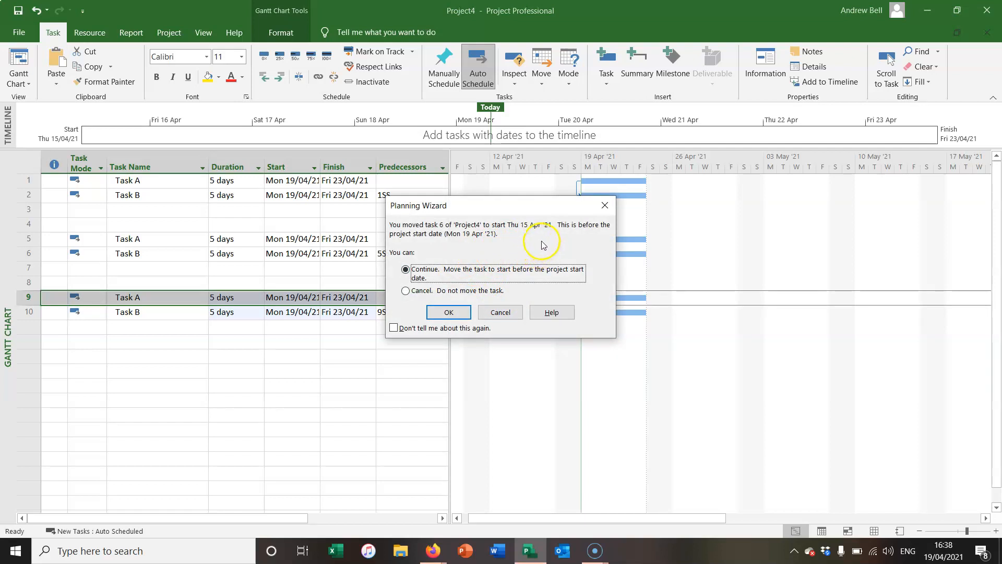
mouse_move(460, 251)
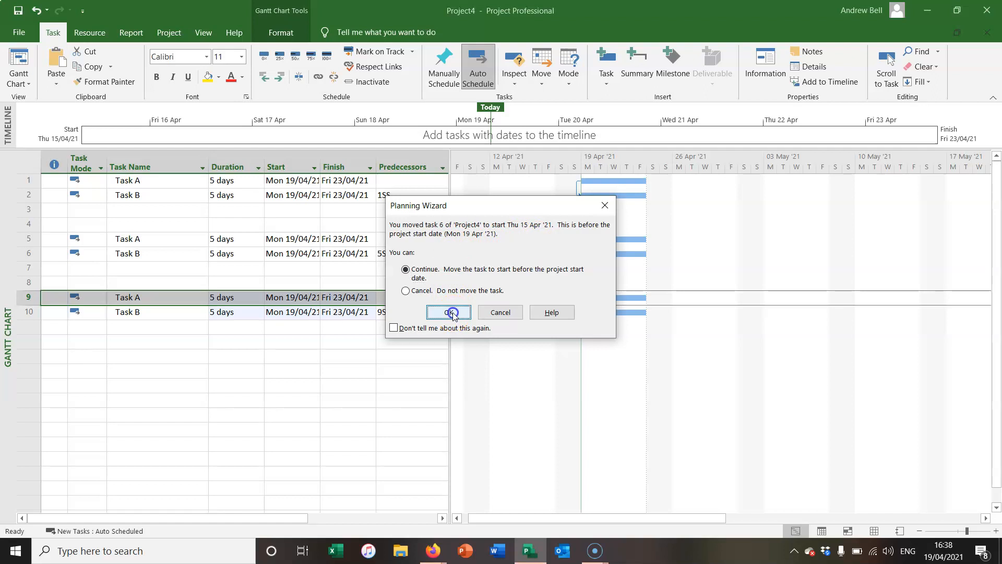
click(449, 312)
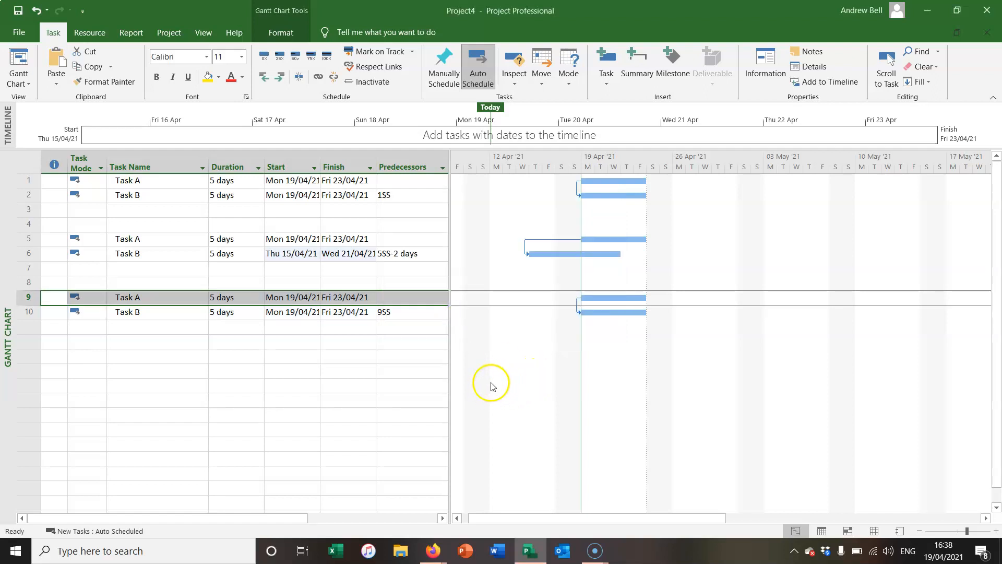
mouse_move(505, 382)
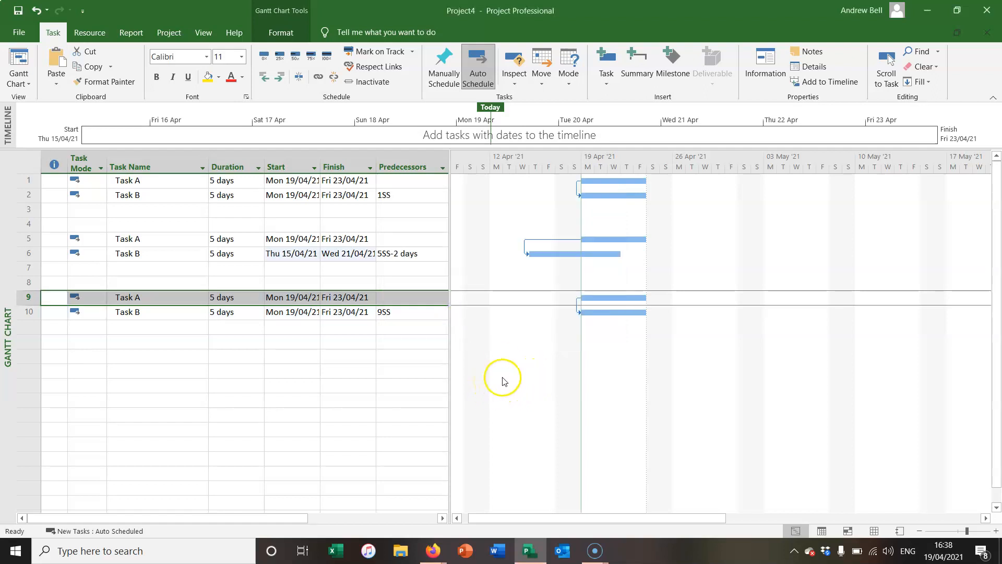
mouse_move(514, 349)
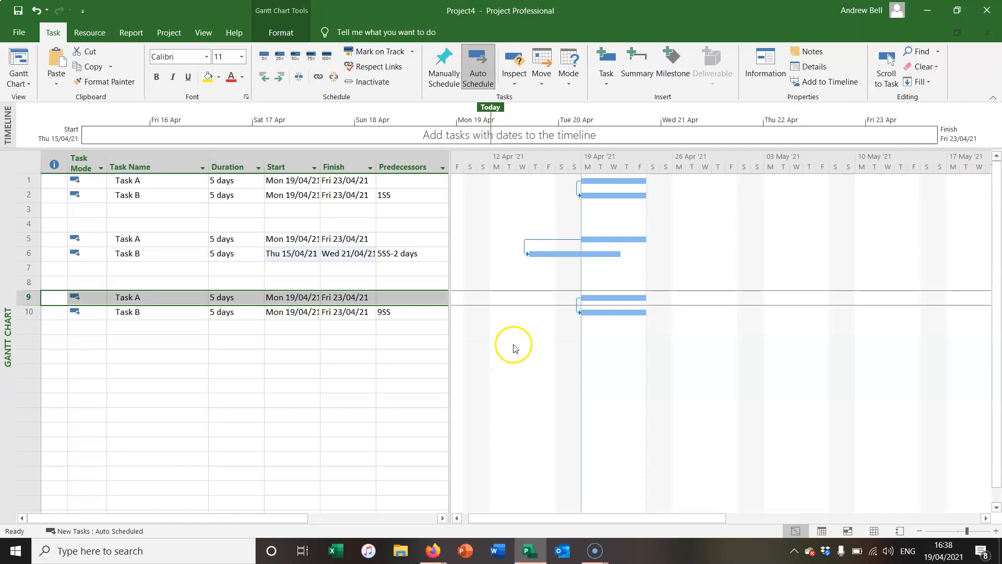
mouse_move(579, 309)
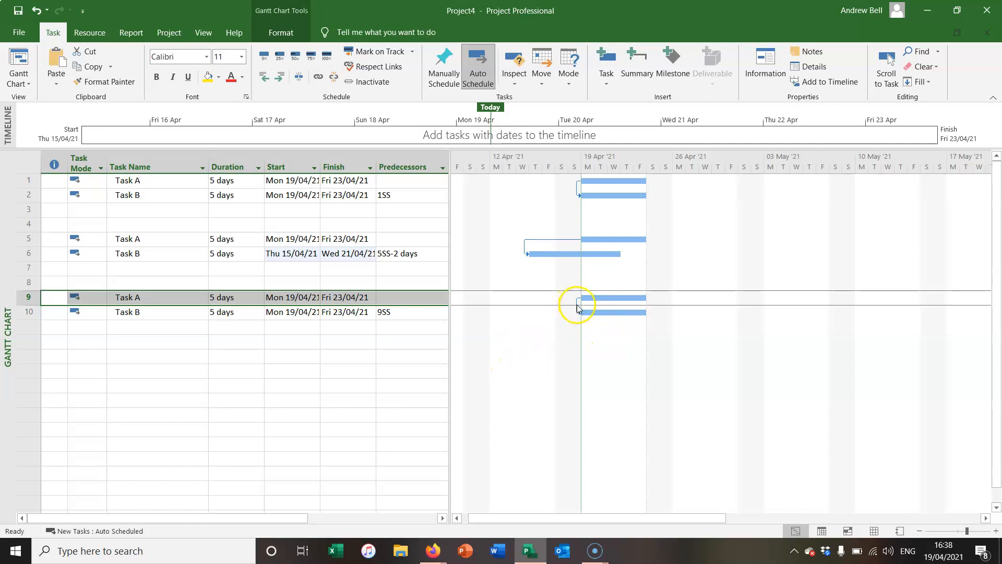
Bring up the Task Dependency settings for the link between tasks 9 and 10
double_click(577, 304)
text(+2 days)
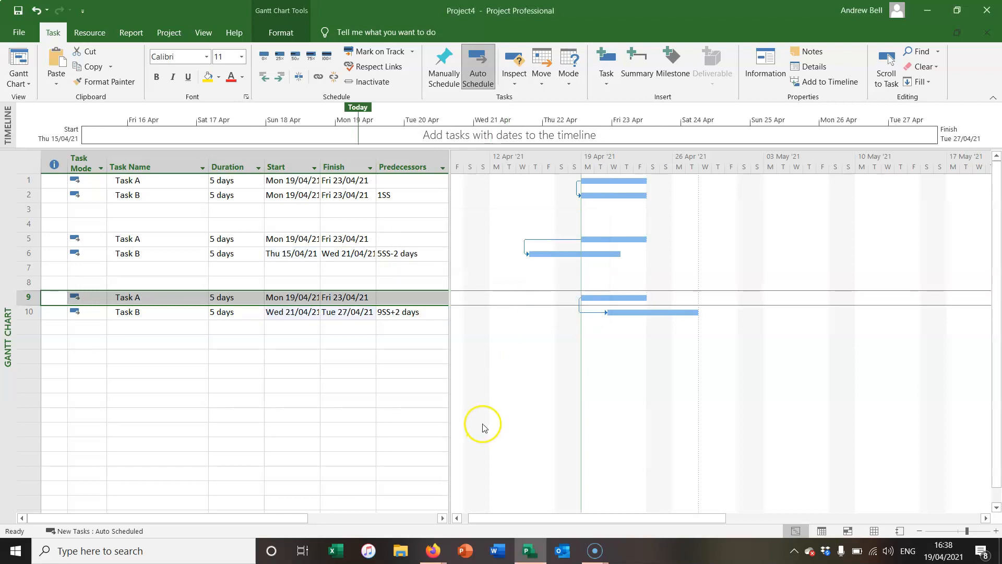
mouse_move(485, 425)
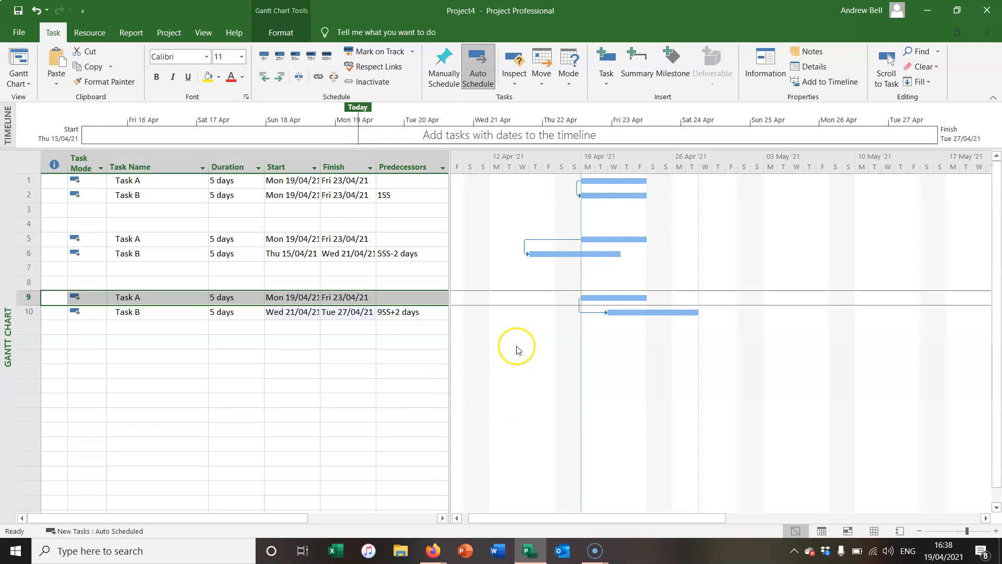
mouse_move(519, 353)
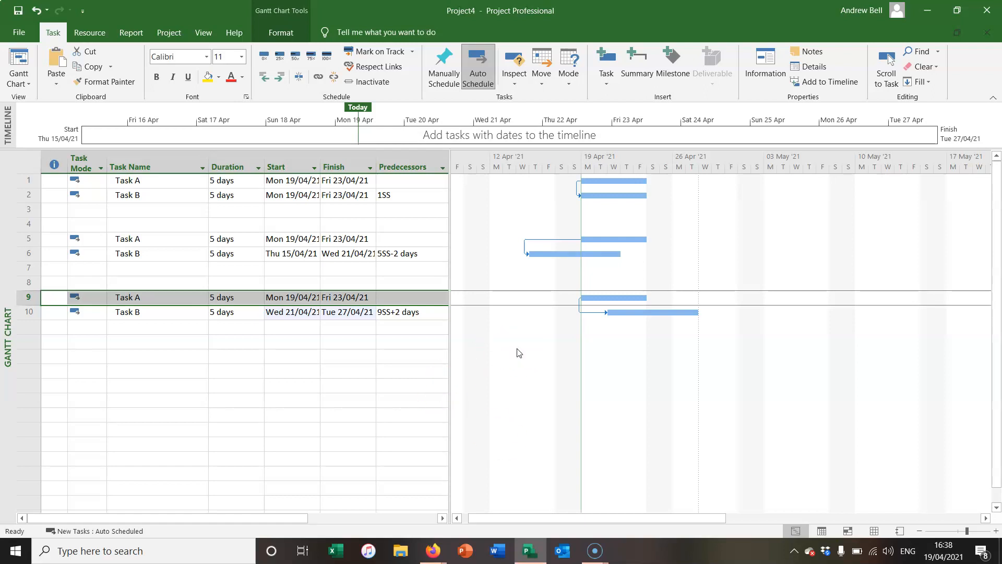
mouse_move(15, 551)
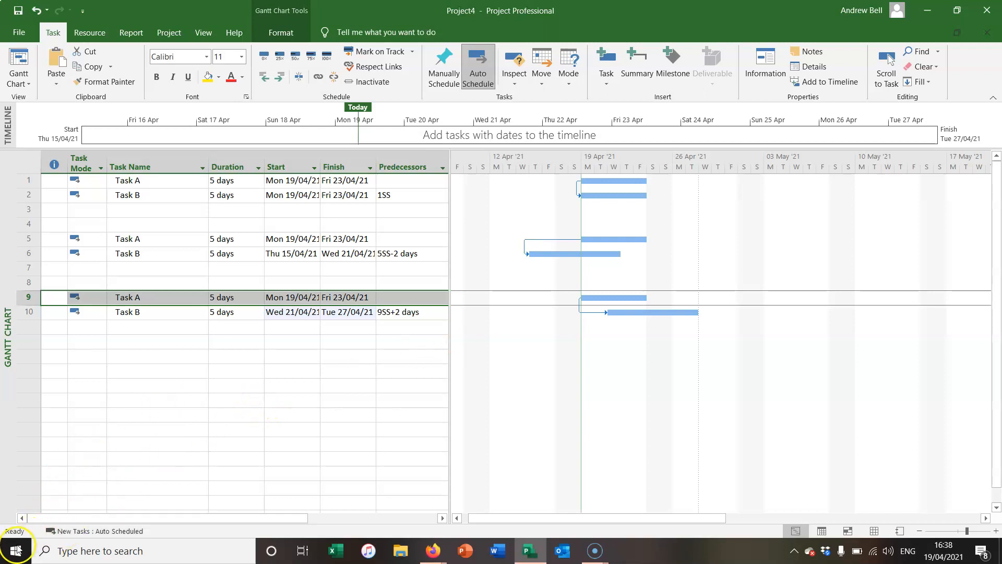